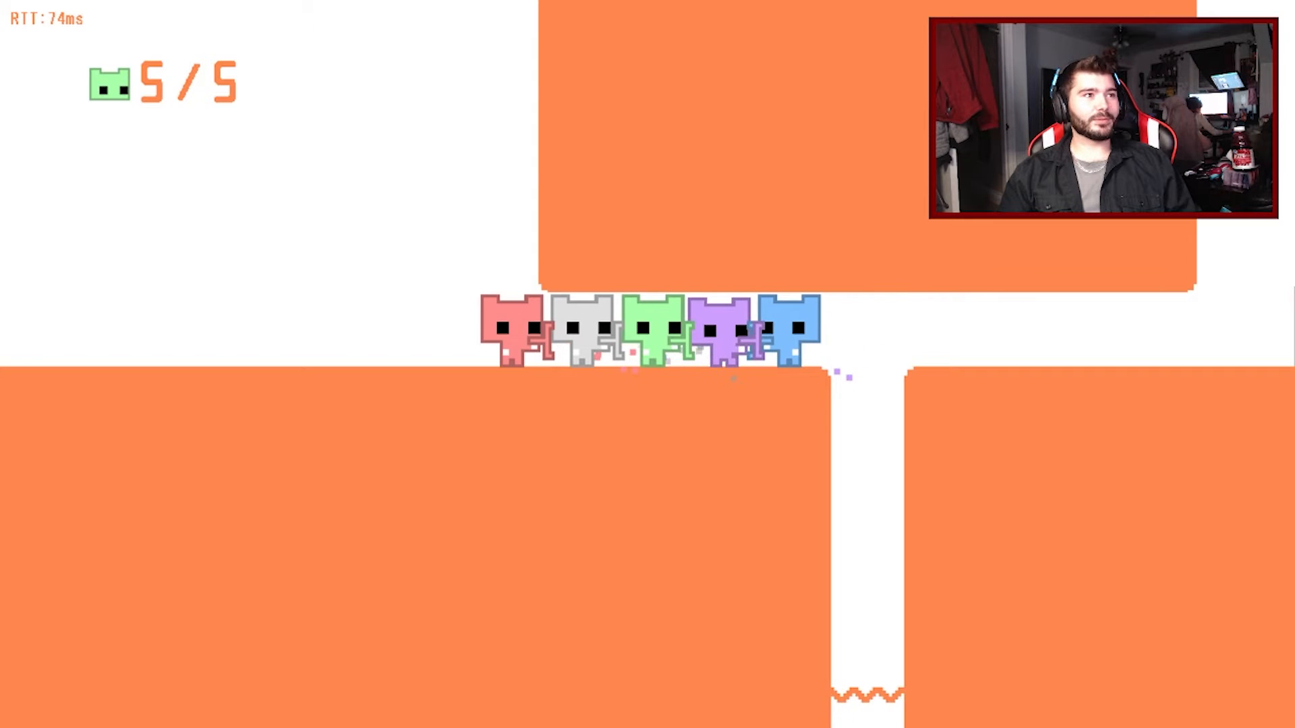
click(923, 366)
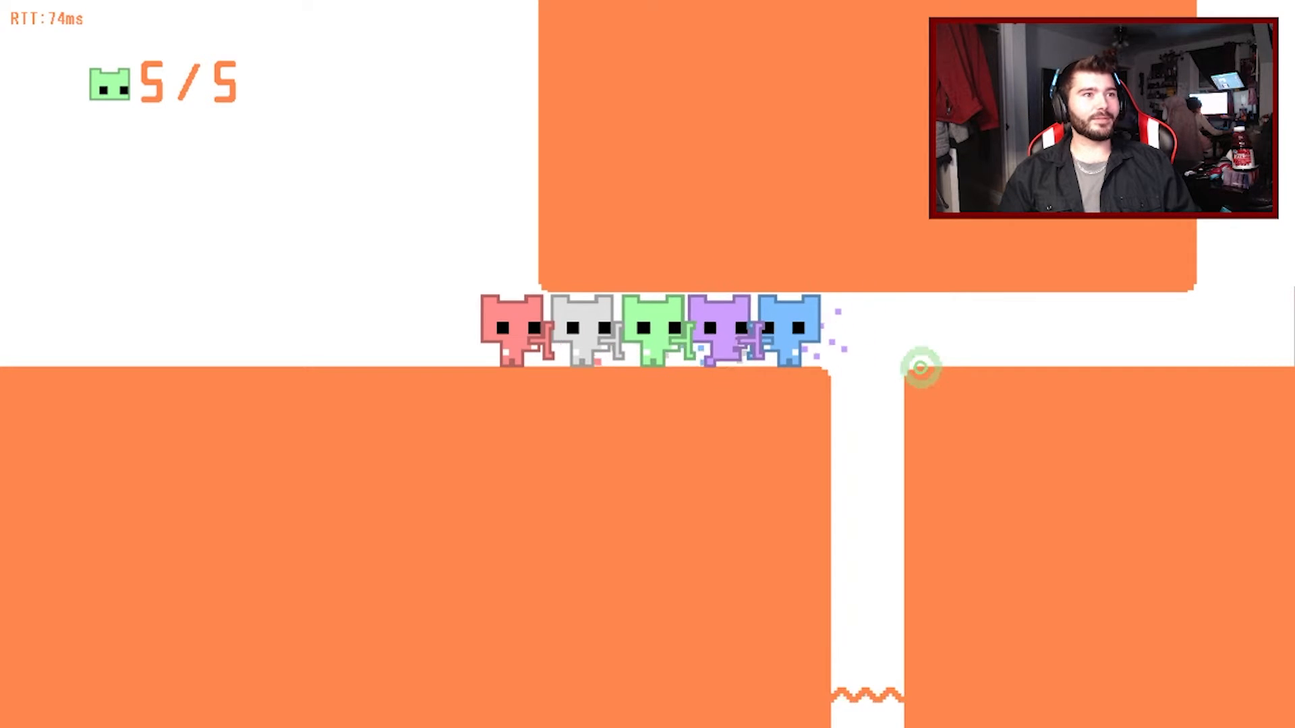